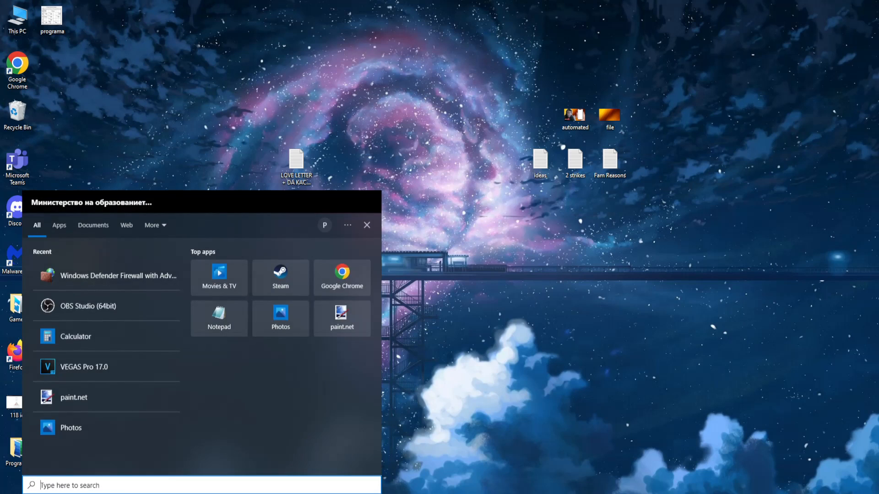
Search for 'Roblox Player' and bring up actions for the best match.
{"action": "type", "text": "Roblox Player"}
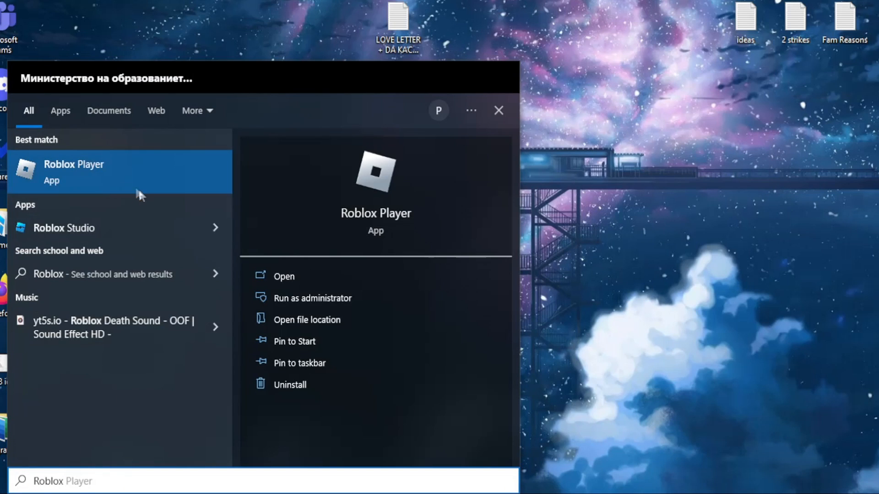
{"action": "right_click", "coordinate": [73, 172]}
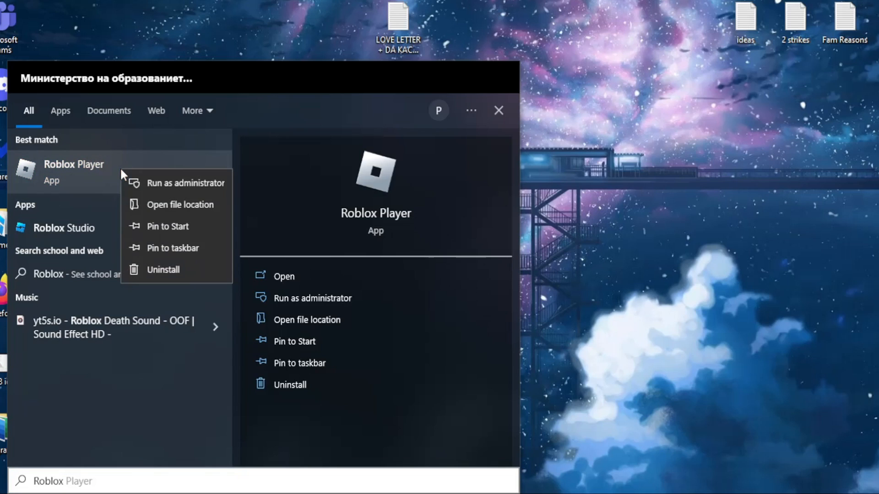
{"action": "mouse_move", "coordinate": [180, 204]}
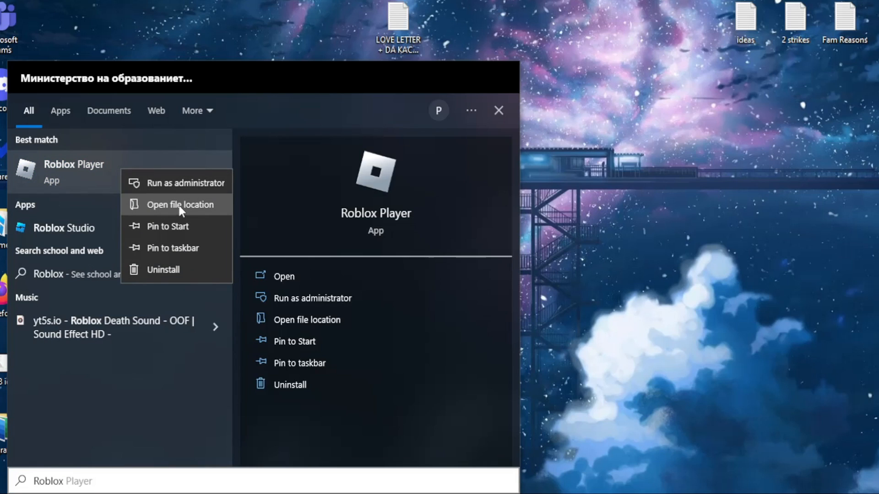
Open the Roblox Player file location and bring up the shortcut's actions.
{"action": "left_click", "coordinate": [168, 204]}
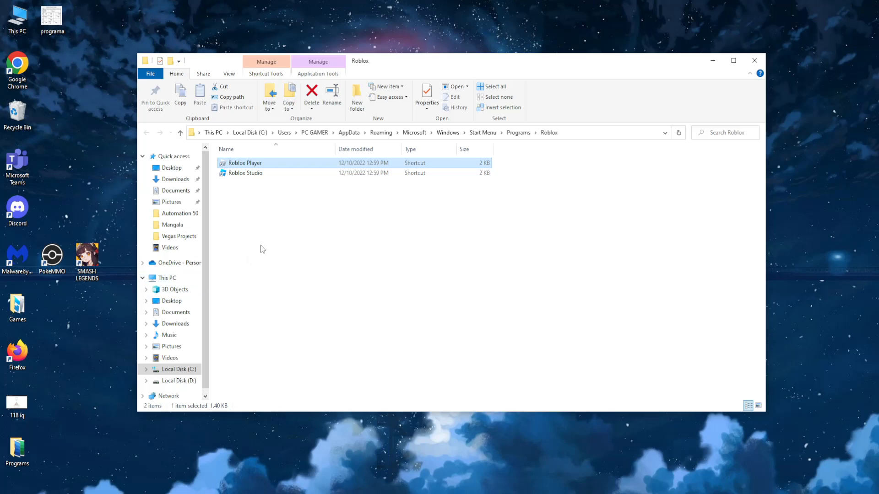
{"action": "mouse_move", "coordinate": [268, 167]}
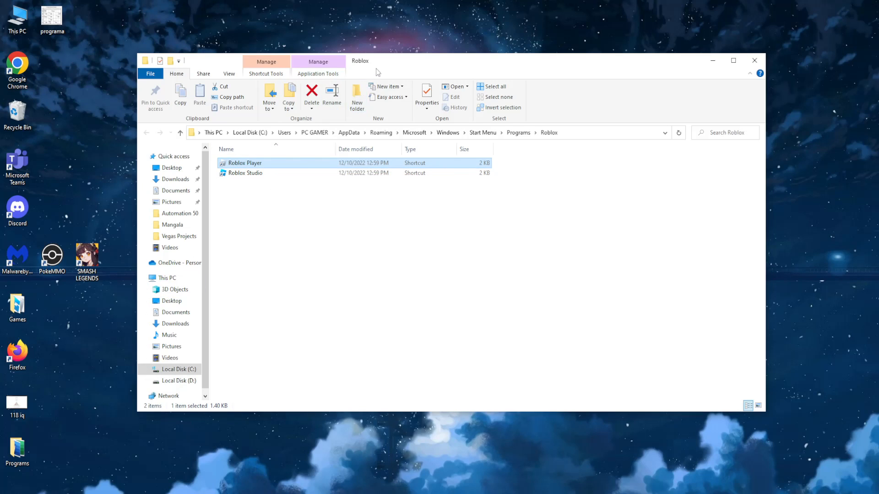
{"action": "mouse_move", "coordinate": [261, 163]}
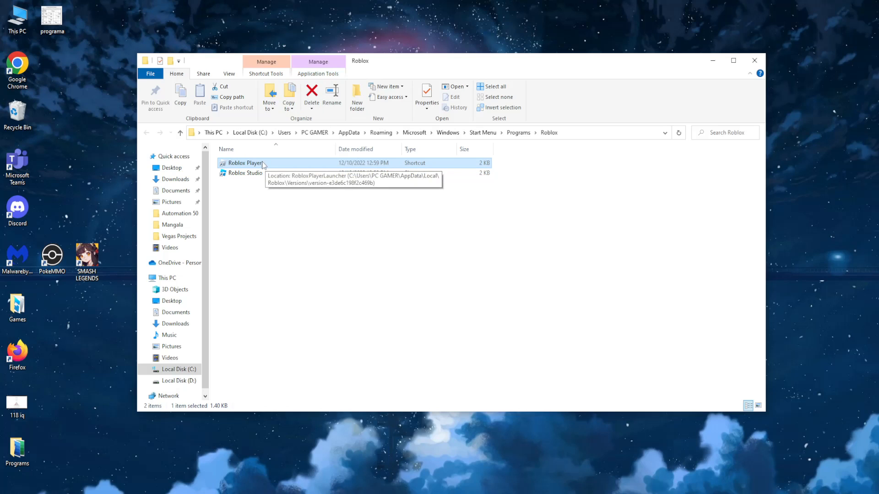
{"action": "right_click", "coordinate": [244, 162]}
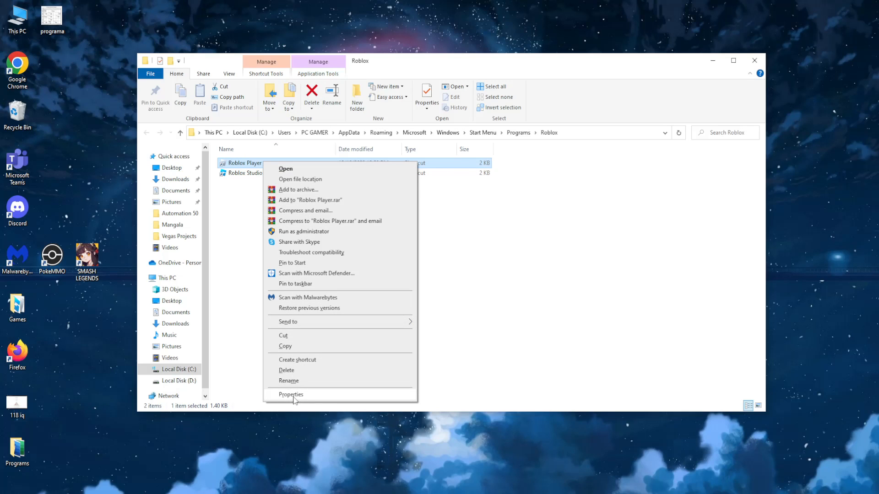
Show the Compatibility tab of the Roblox Player shortcut's properties.
{"action": "left_click", "coordinate": [290, 394]}
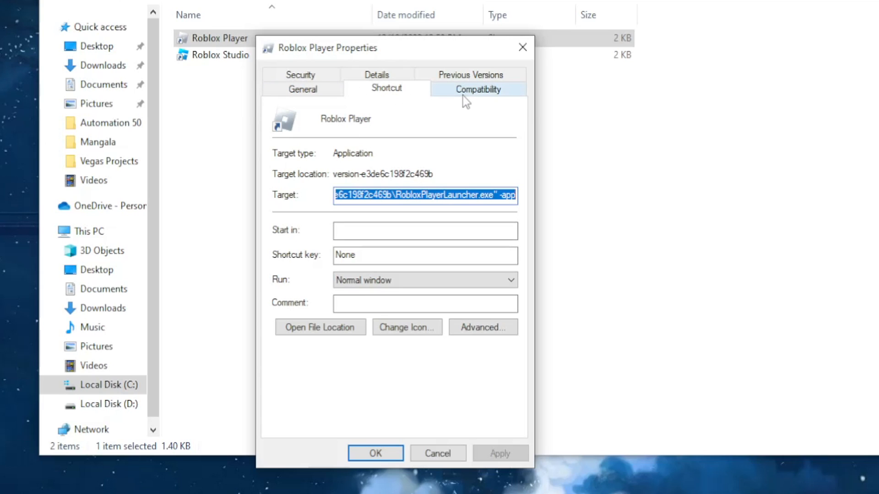
{"action": "left_click", "coordinate": [477, 89]}
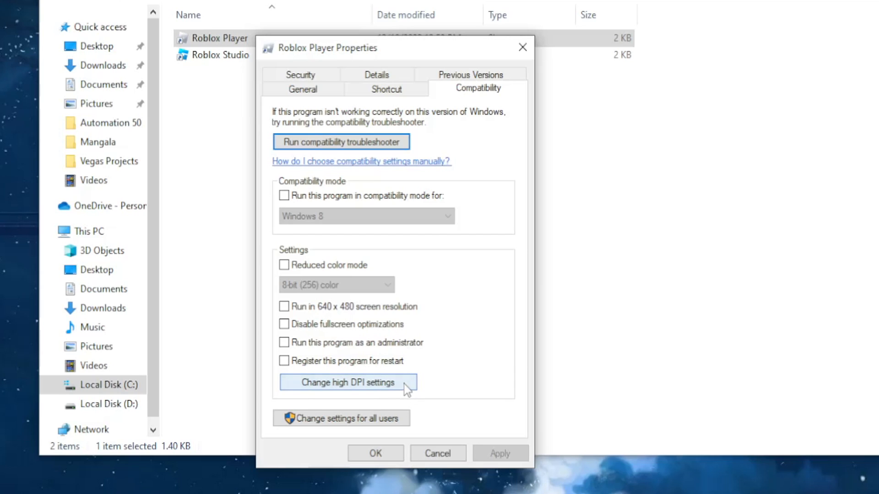
Override high DPI scaling behavior, with scaling performed by Application.
{"action": "left_click", "coordinate": [346, 382]}
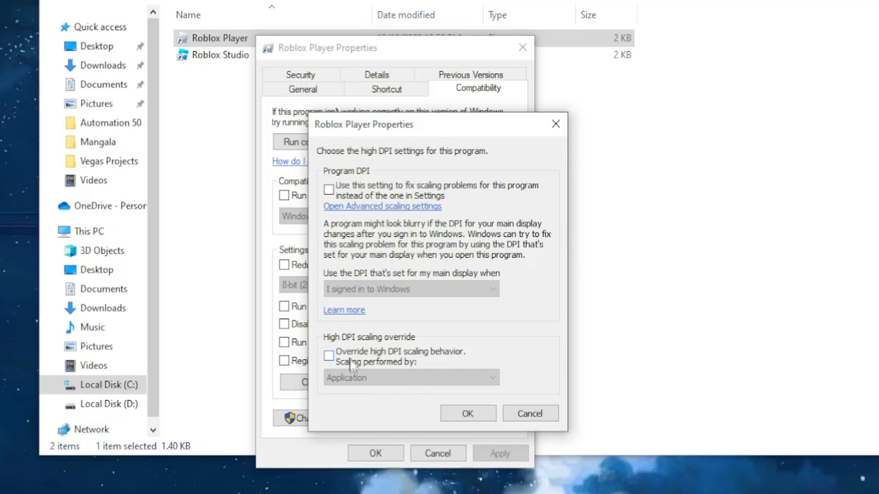
{"action": "mouse_move", "coordinate": [432, 362]}
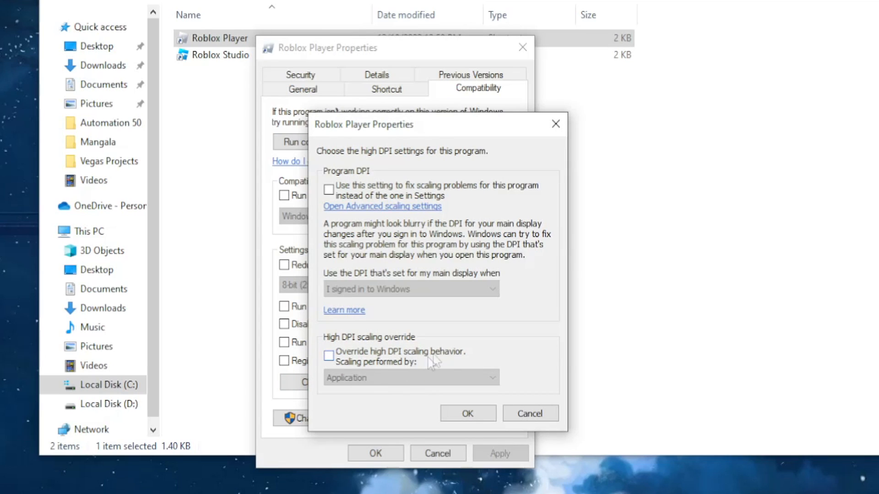
{"action": "left_click", "coordinate": [329, 356]}
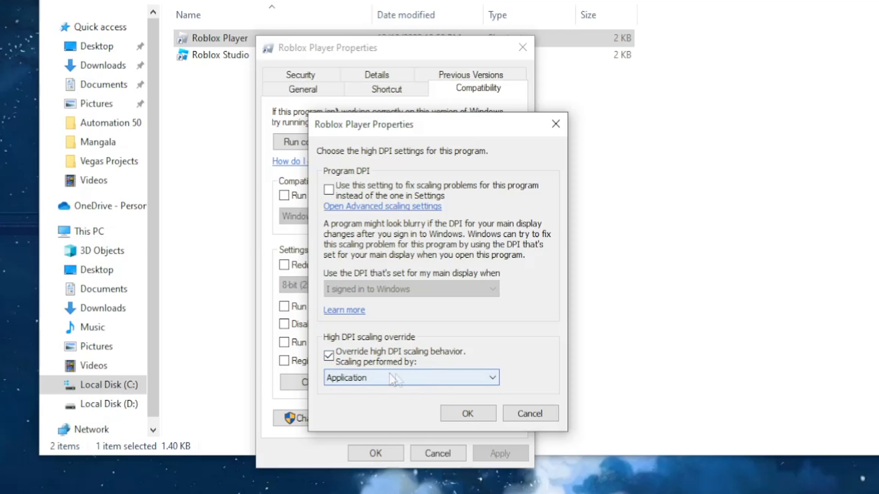
{"action": "left_click", "coordinate": [410, 377]}
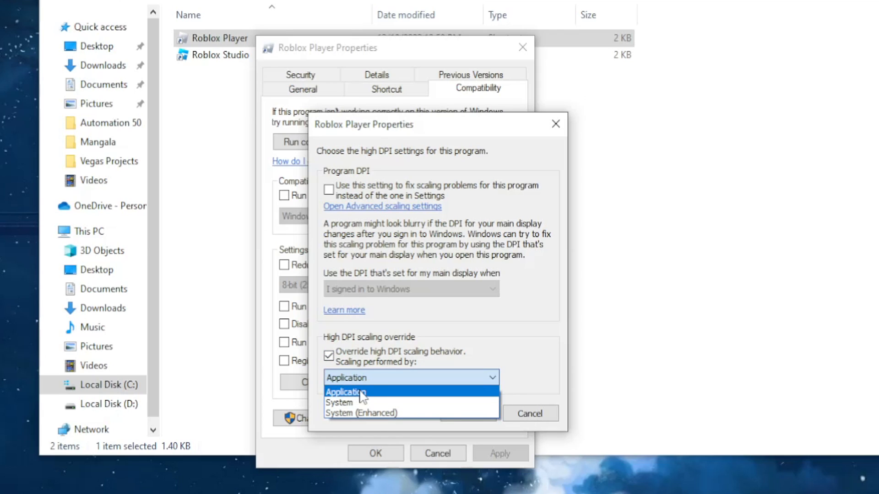
{"action": "left_click", "coordinate": [344, 392]}
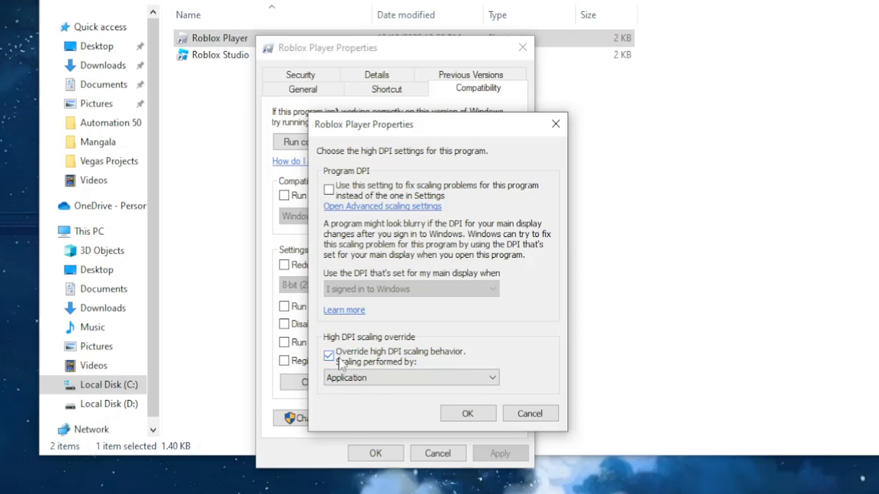
{"action": "left_click", "coordinate": [410, 377]}
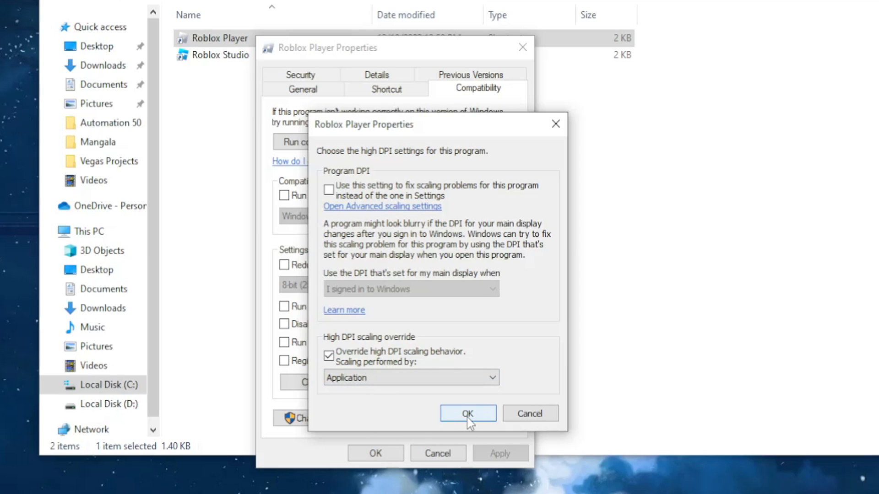
Confirm the high DPI settings and close the Roblox Player properties with OK.
{"action": "left_click", "coordinate": [467, 414]}
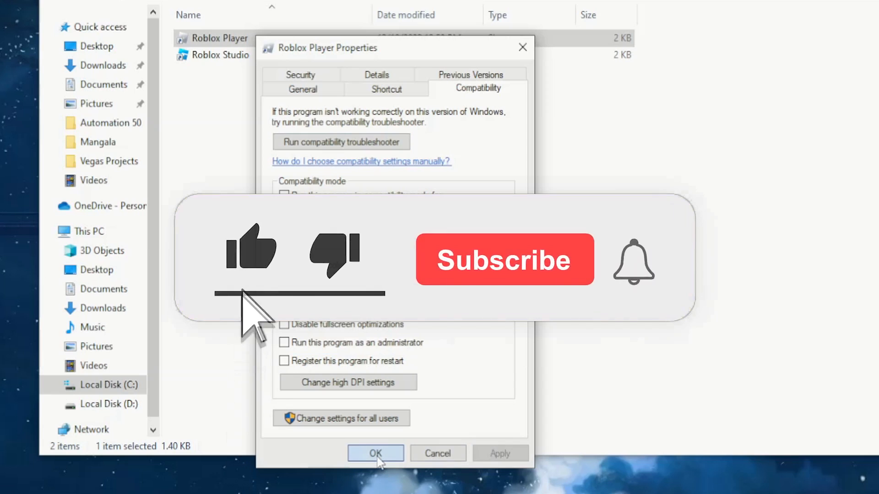
{"action": "left_click", "coordinate": [375, 454]}
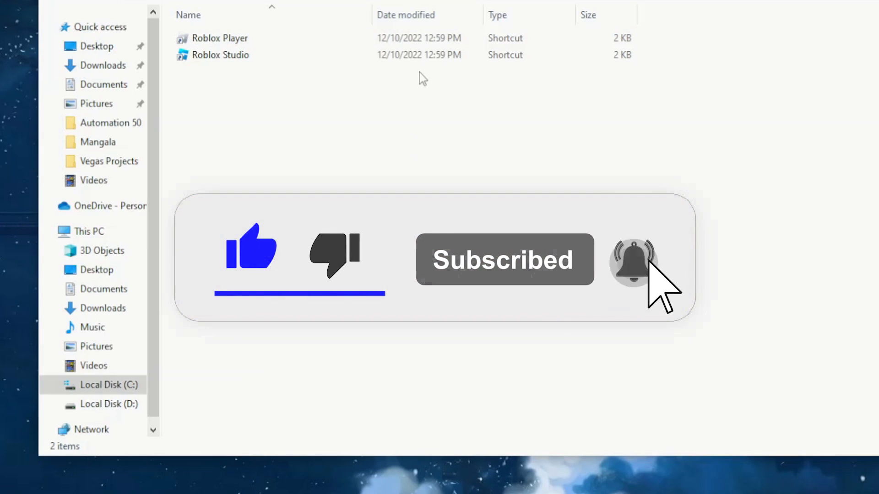